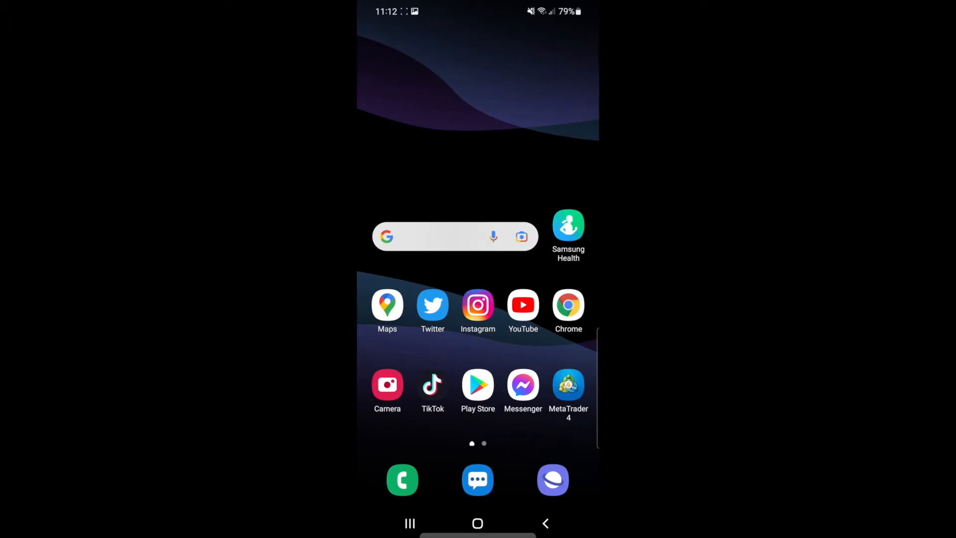
Launch the YouTube app from the Android home screen.
{"action": "left_click", "coordinate": [524, 304]}
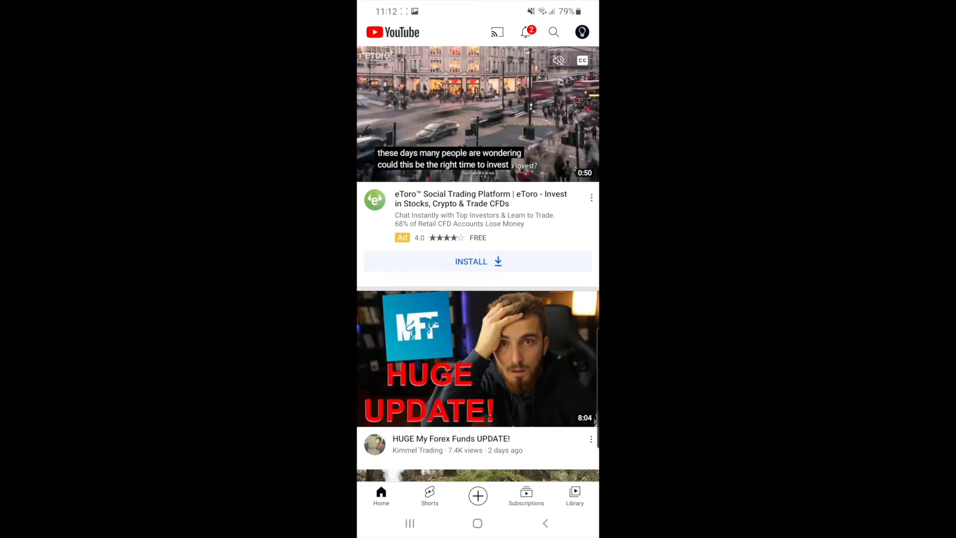
Open the private seven-video 'Tutorial' playlist from Library and enter its edit screen.
{"action": "left_click", "coordinate": [574, 494]}
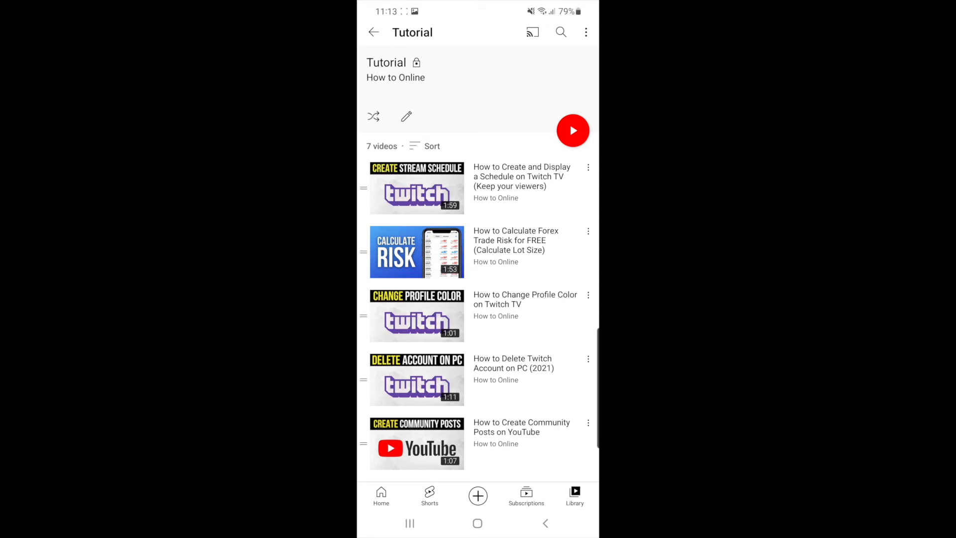
{"action": "left_click", "coordinate": [406, 117]}
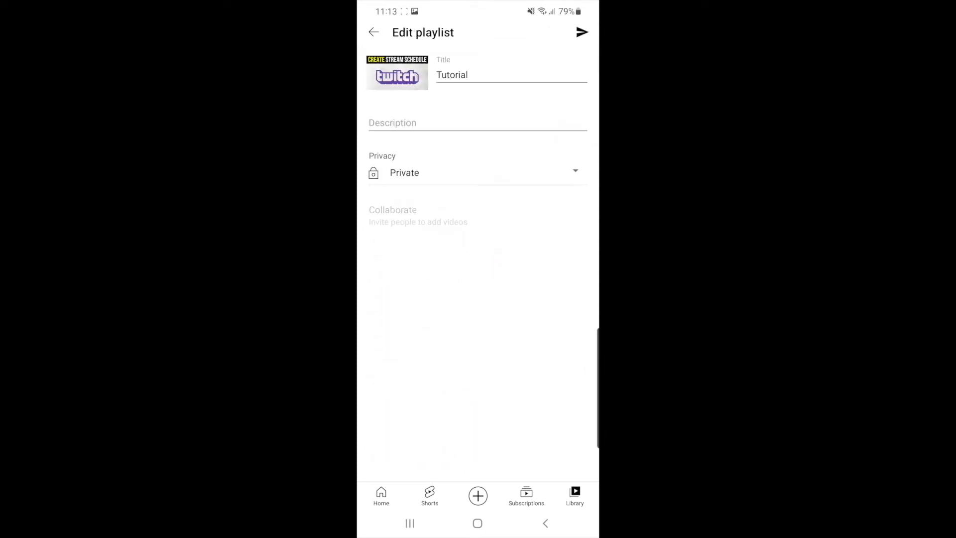
Change the Tutorial playlist's privacy from Private to Public and save.
{"action": "left_click", "coordinate": [478, 172]}
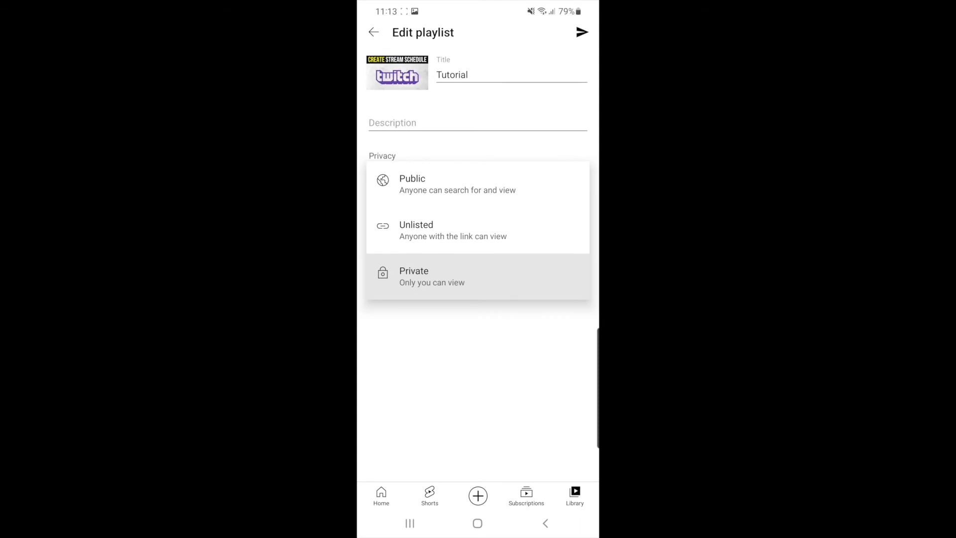
{"action": "left_click", "coordinate": [413, 183]}
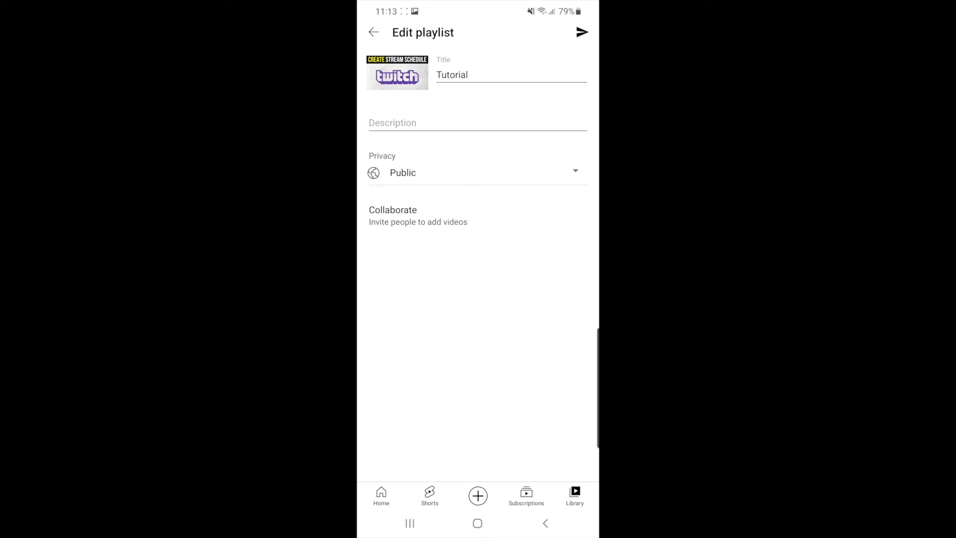
{"action": "left_click", "coordinate": [581, 31]}
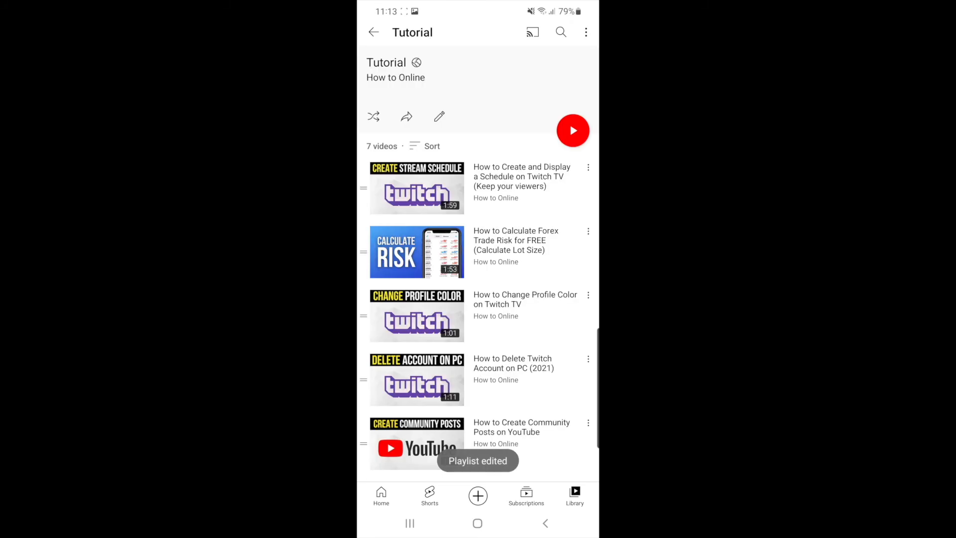